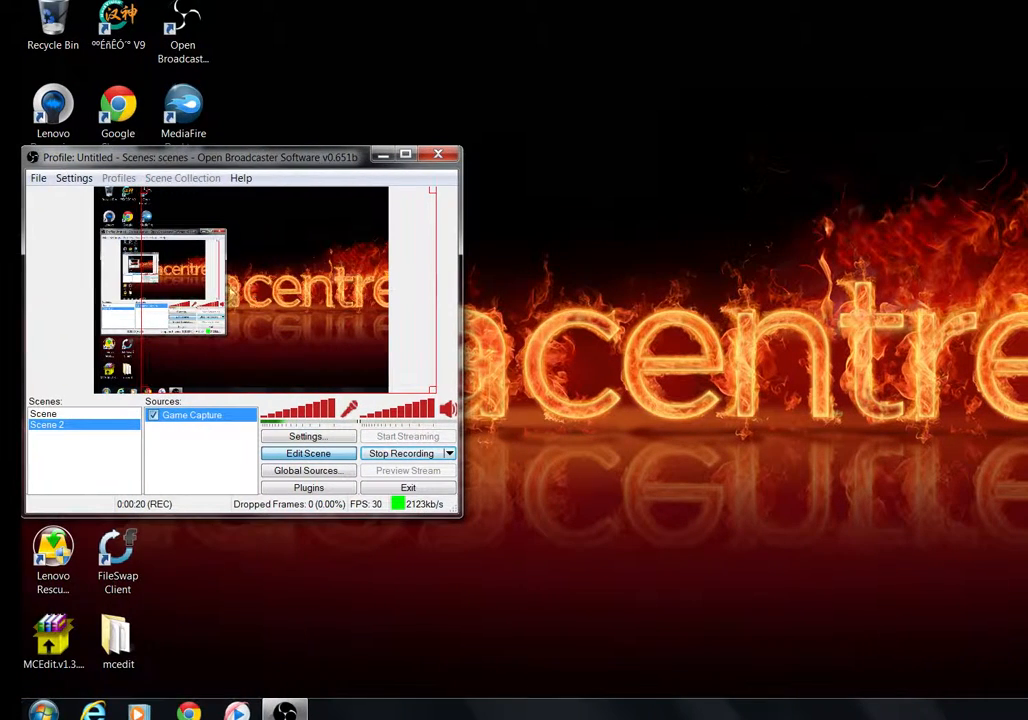
{"action": "mouse_move", "coordinate": [88, 348]}
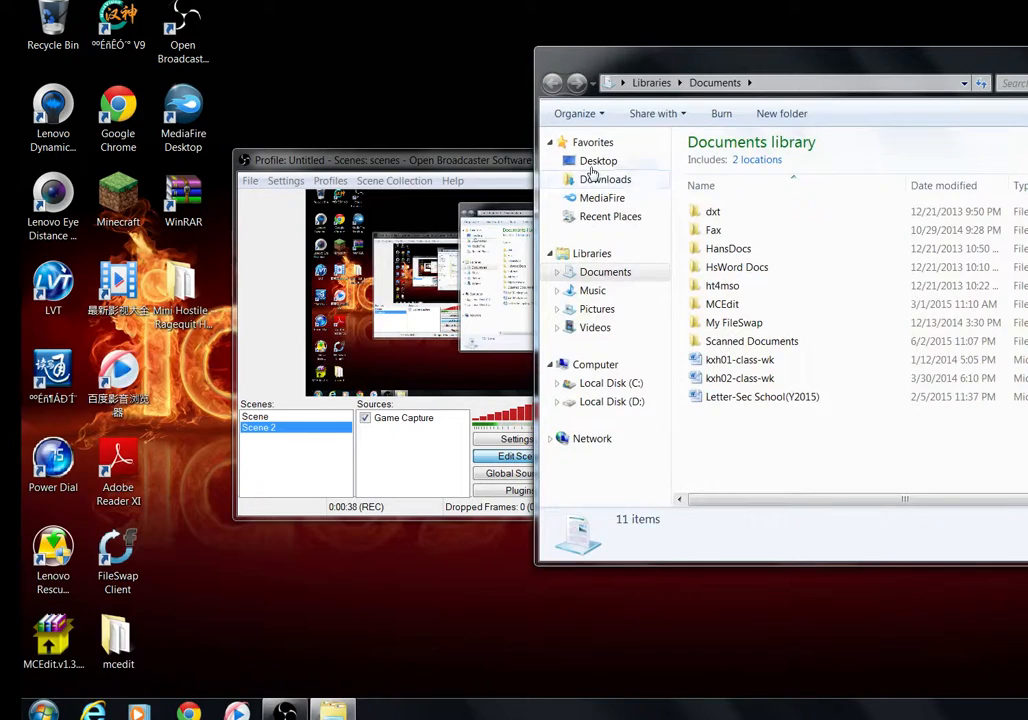
Step: Show Downloads and open the Mini Hostile 01 - Ragequit Holidays v1.0 ZIP in WinRAR
{"action": "left_click", "coordinate": [604, 180]}
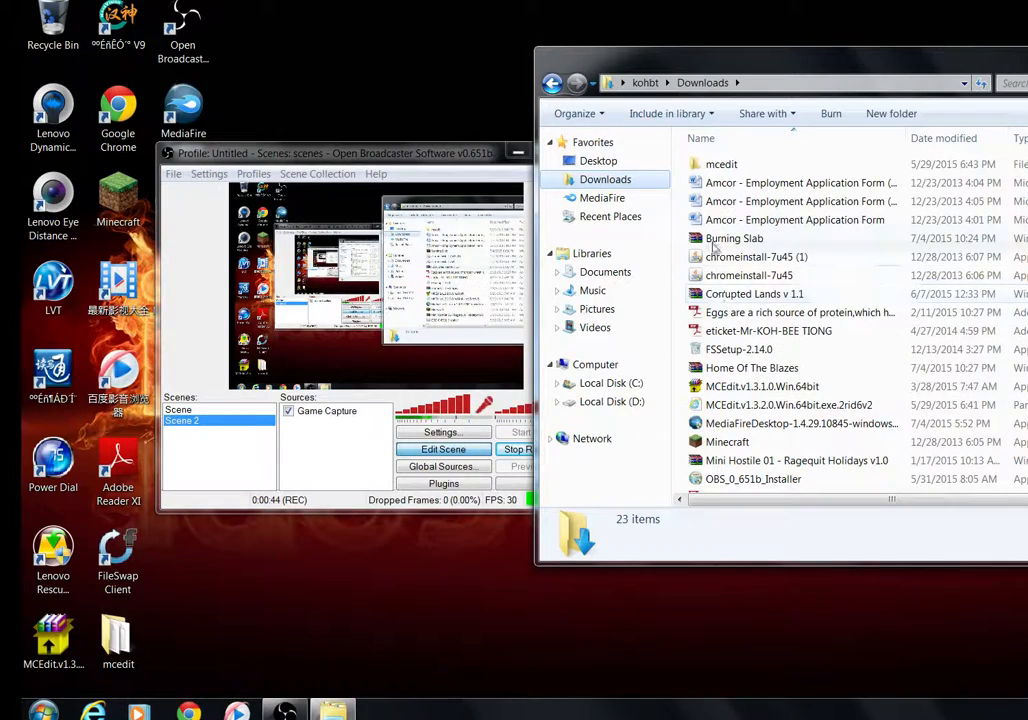
{"action": "double_click", "coordinate": [754, 292]}
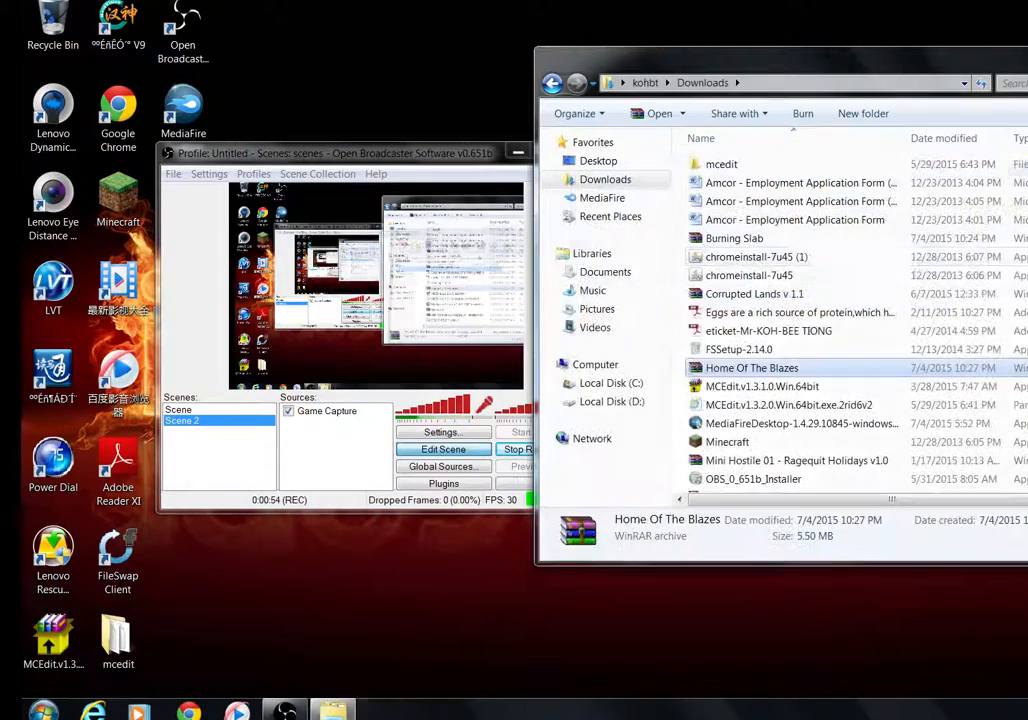
{"action": "double_click", "coordinate": [732, 238]}
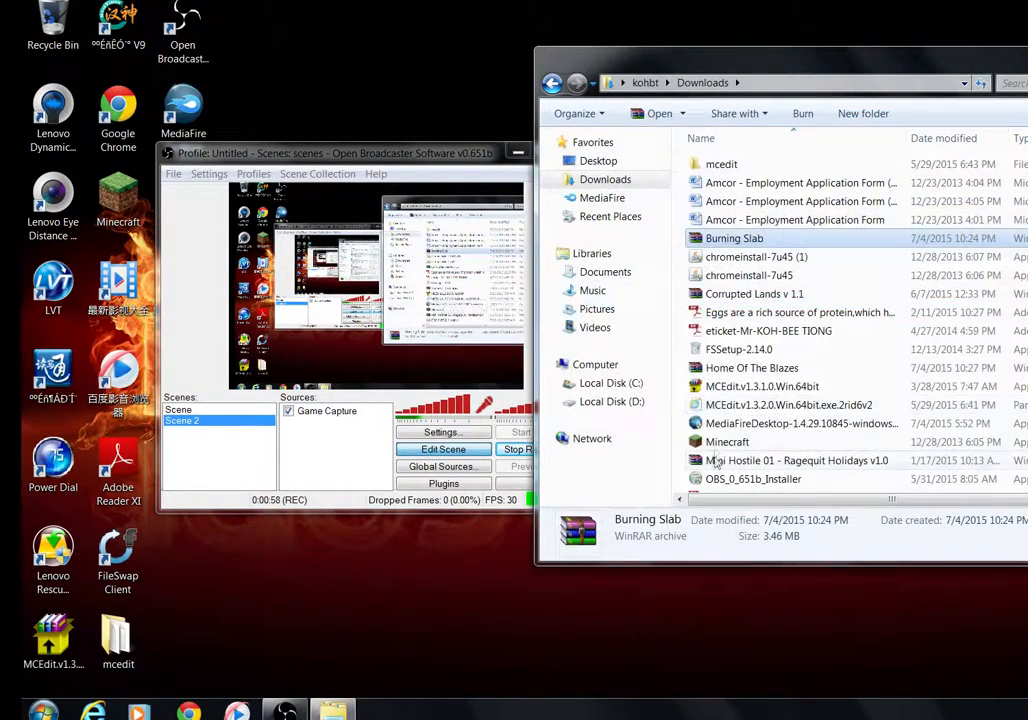
{"action": "double_click", "coordinate": [802, 460]}
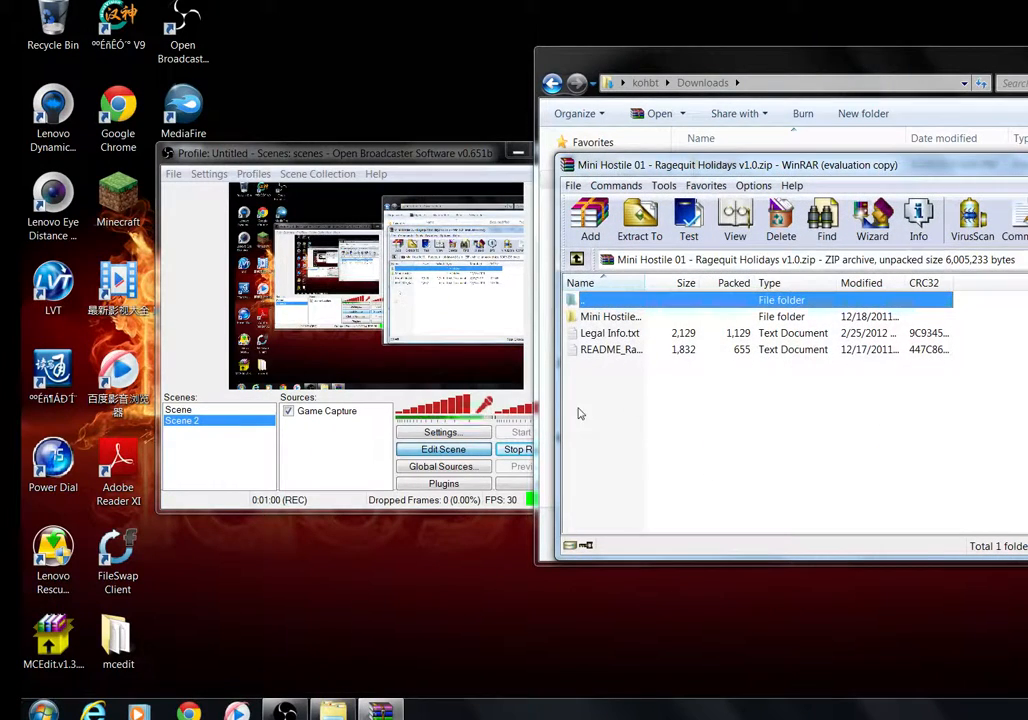
Step: Close WinRAR, returning to Downloads with the Home Of The Blazes archive selected
{"action": "double_click", "coordinate": [610, 316]}
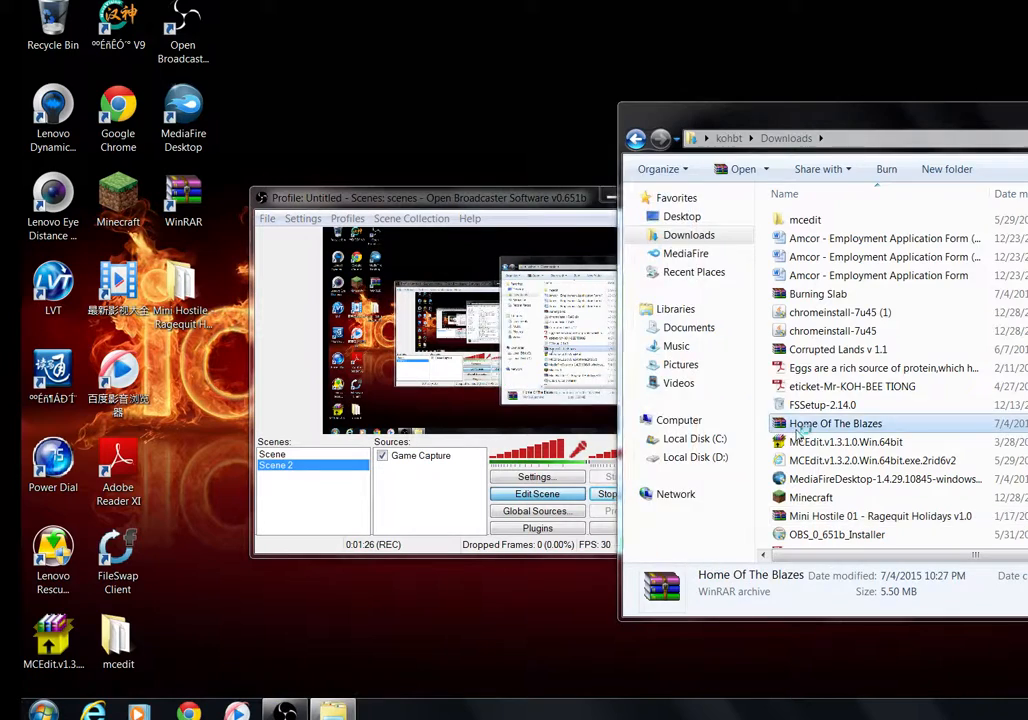
Step: Reopen the Mini Hostile 01 ZIP in WinRAR, listing the map folder, Legal Info.txt and README
{"action": "double_click", "coordinate": [832, 424]}
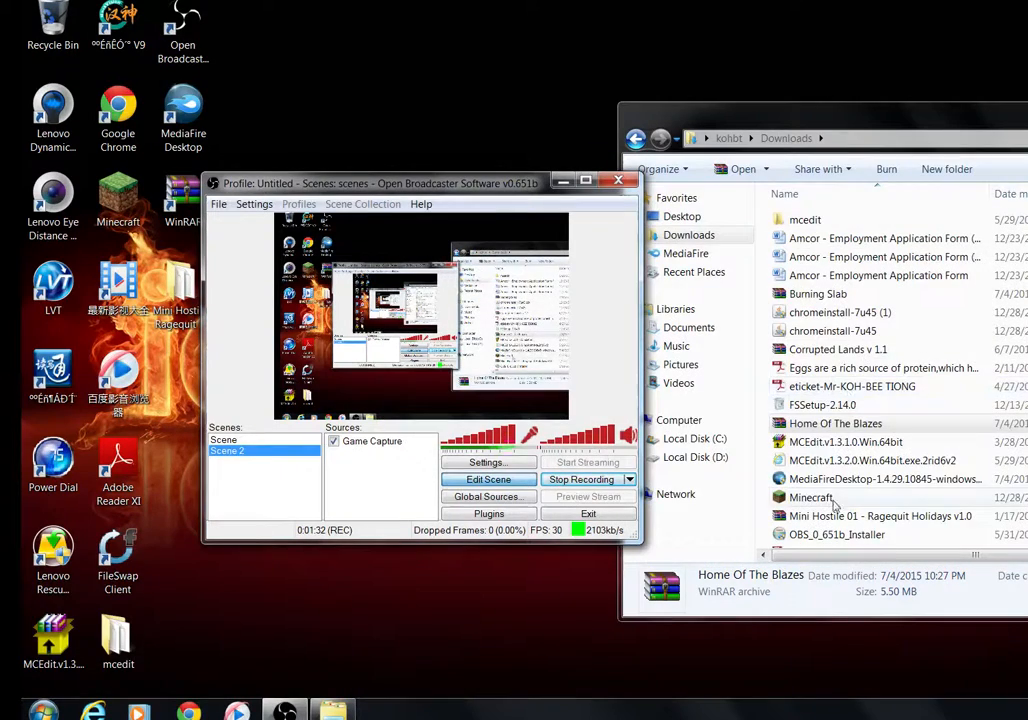
{"action": "left_click", "coordinate": [890, 516]}
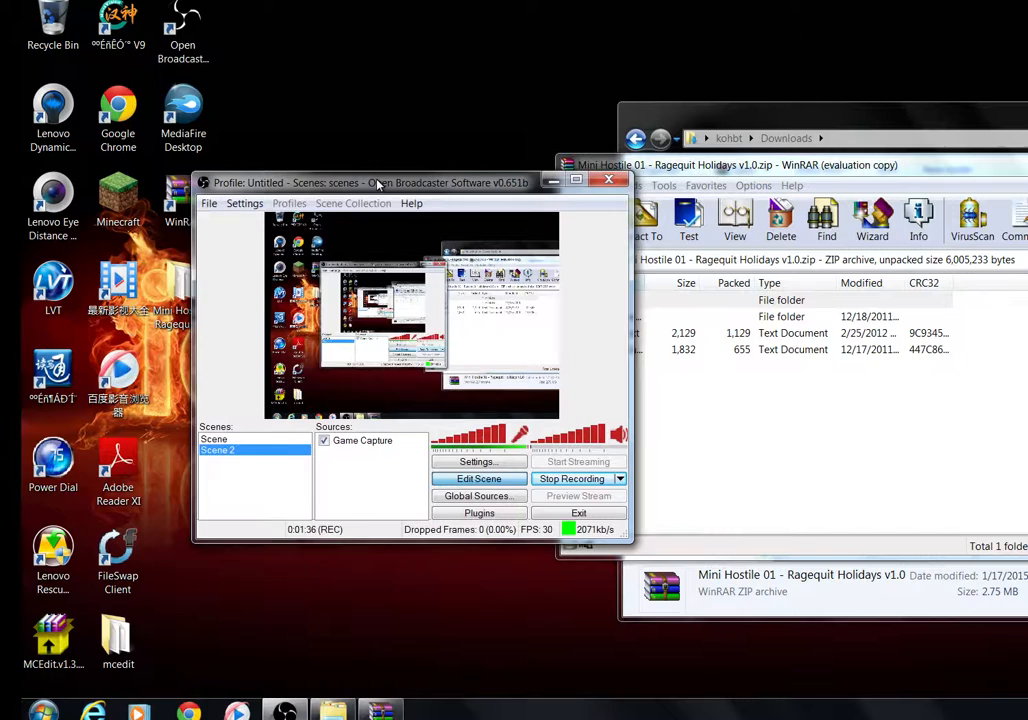
{"action": "left_click", "coordinate": [752, 184]}
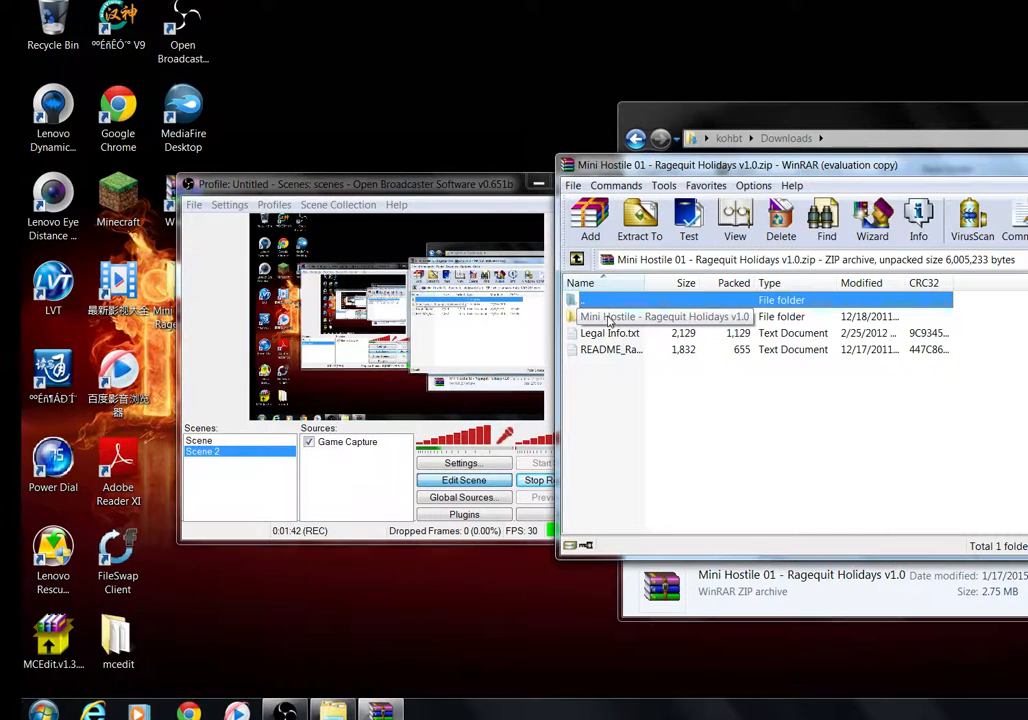
{"action": "left_click", "coordinate": [18, 704]}
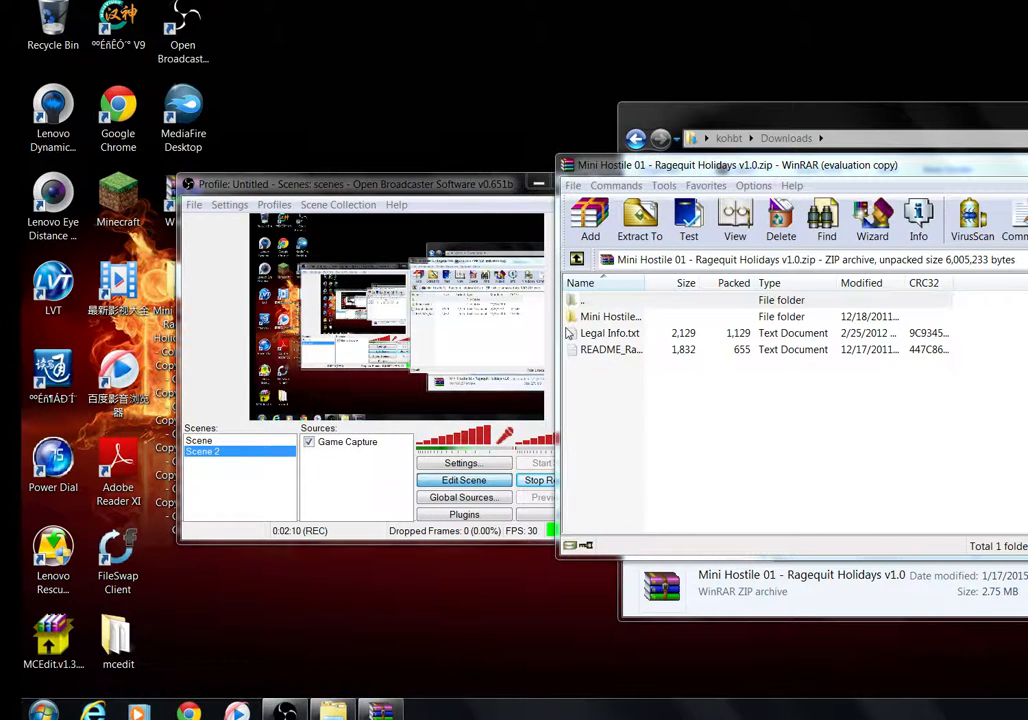
{"action": "mouse_move", "coordinate": [880, 456]}
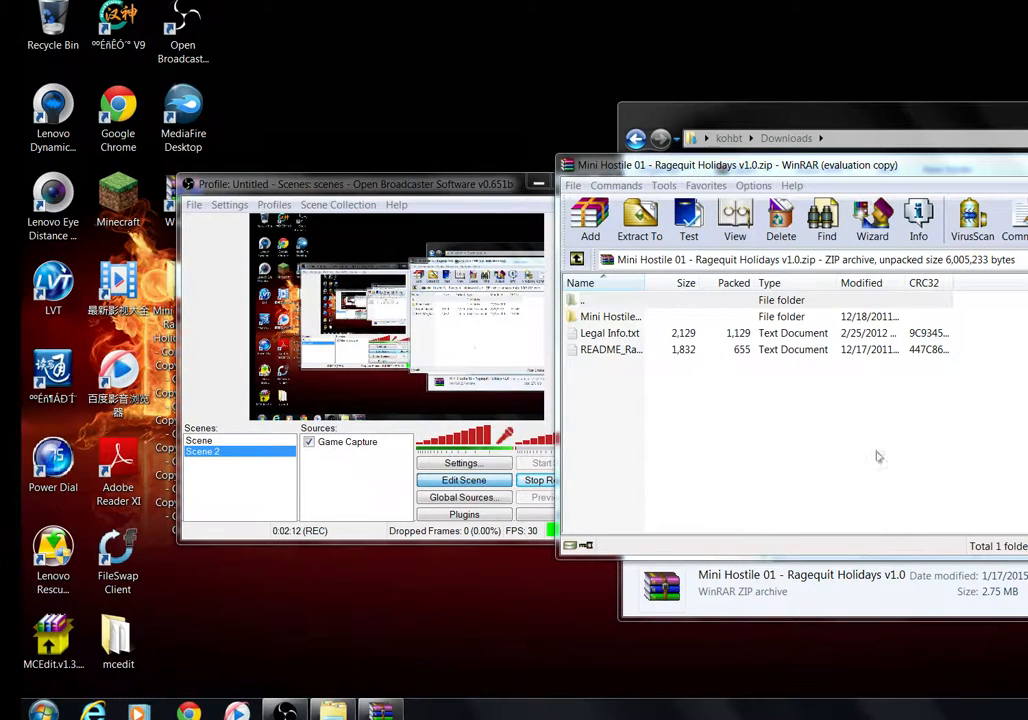
{"action": "mouse_move", "coordinate": [728, 368]}
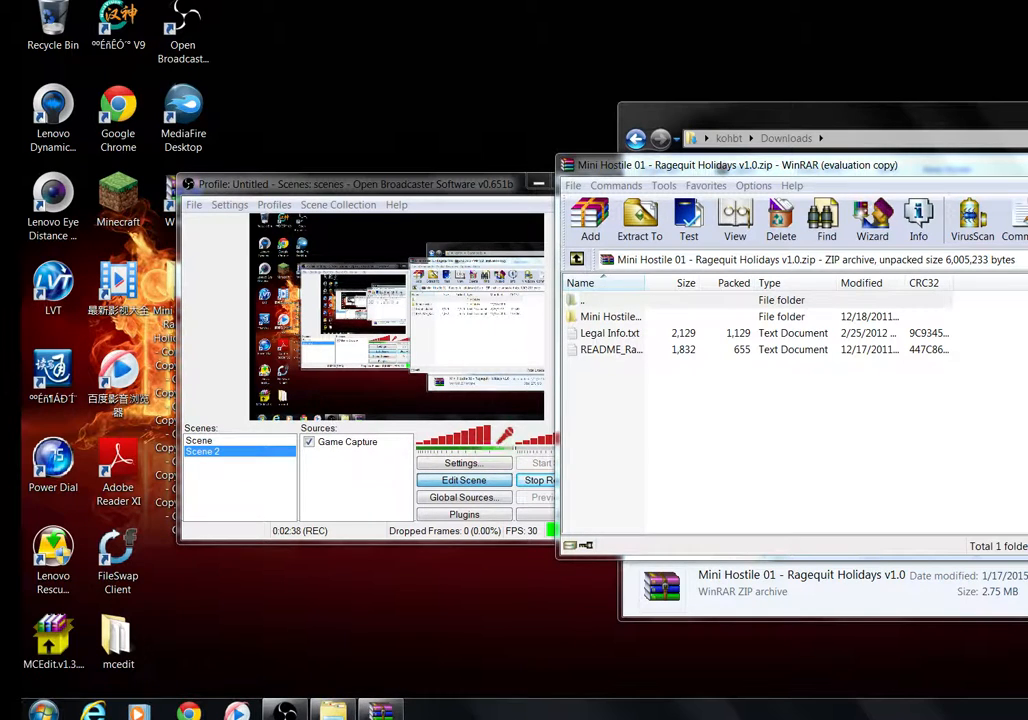
{"action": "mouse_move", "coordinate": [764, 396]}
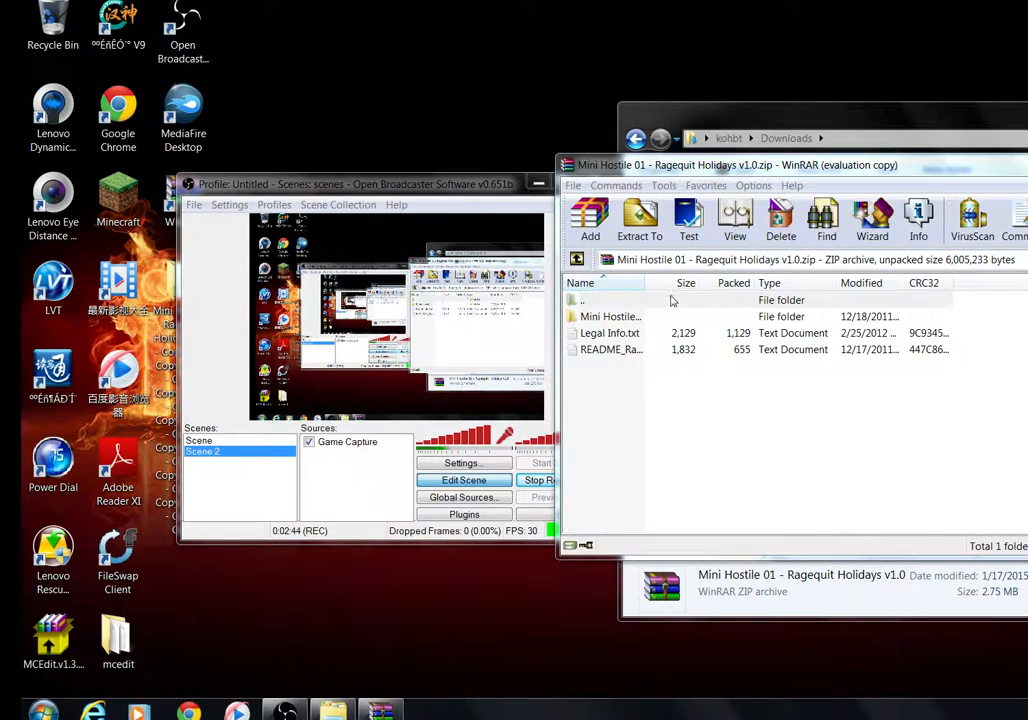
Step: Reopen the Mini Hostile 01 ZIP, view its contents, then close WinRAR back to Downloads
{"action": "double_click", "coordinate": [610, 316]}
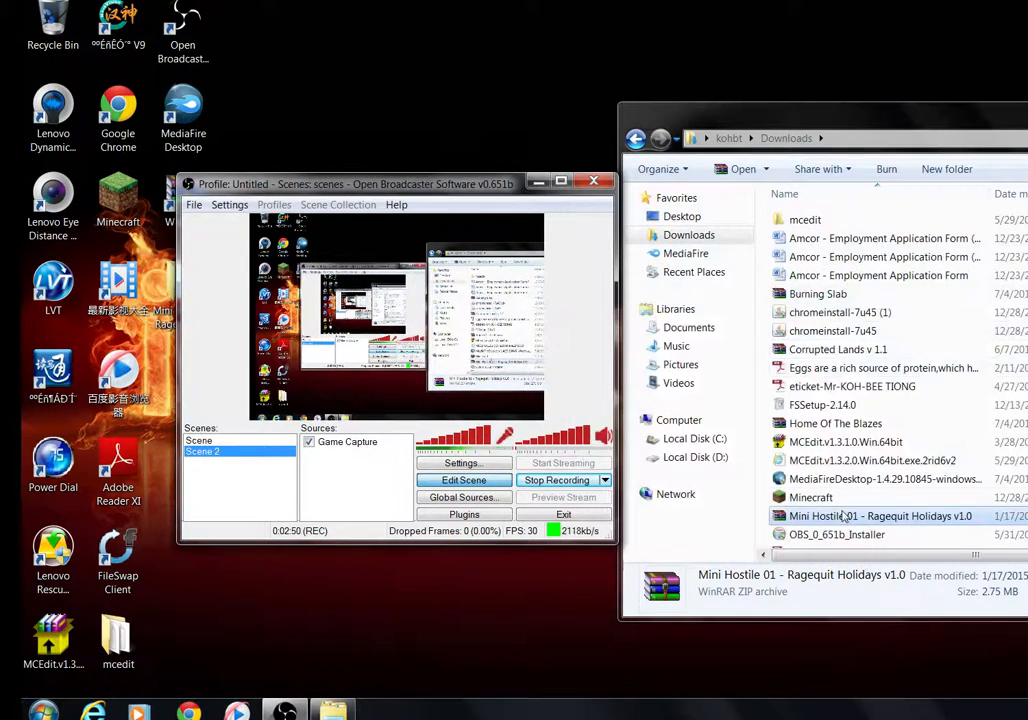
{"action": "double_click", "coordinate": [858, 516]}
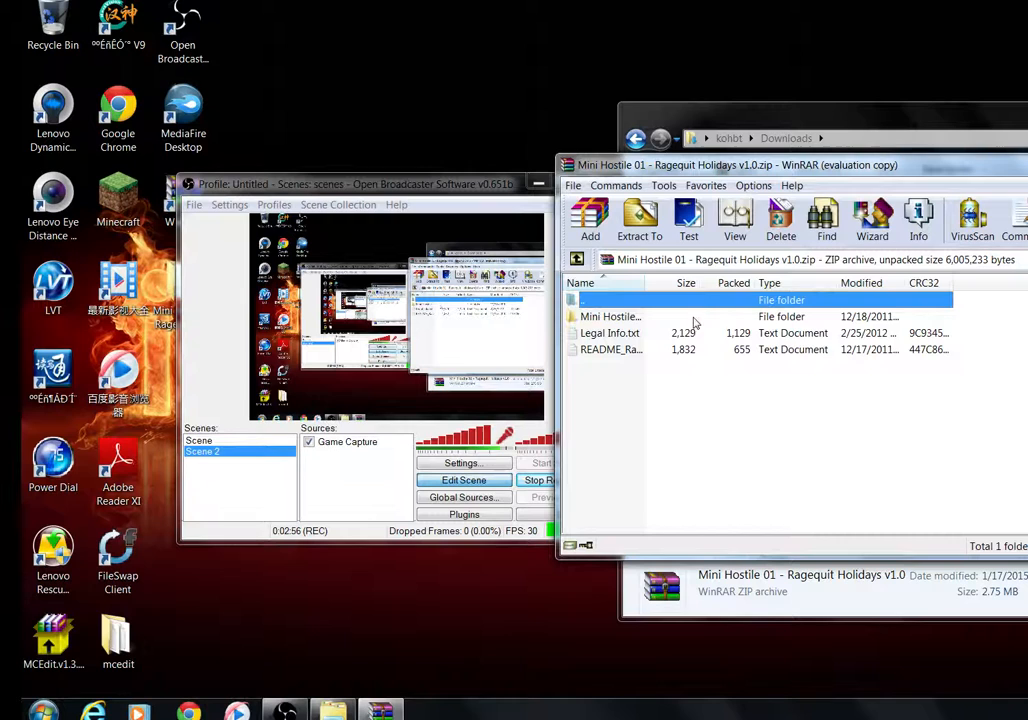
{"action": "left_click", "coordinate": [610, 316]}
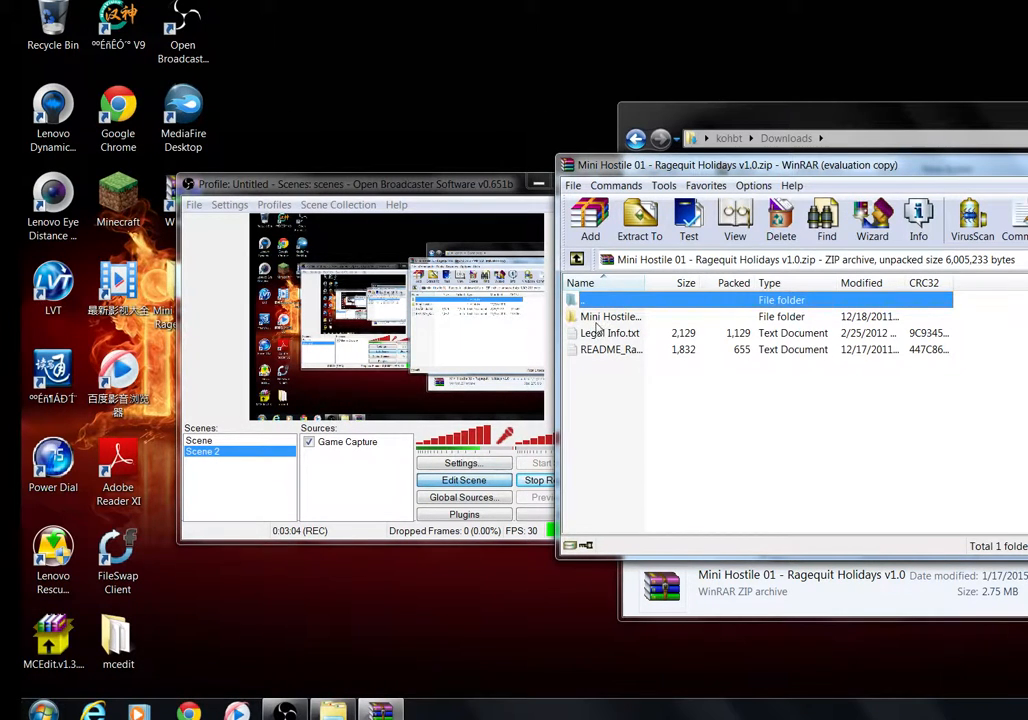
{"action": "double_click", "coordinate": [610, 316]}
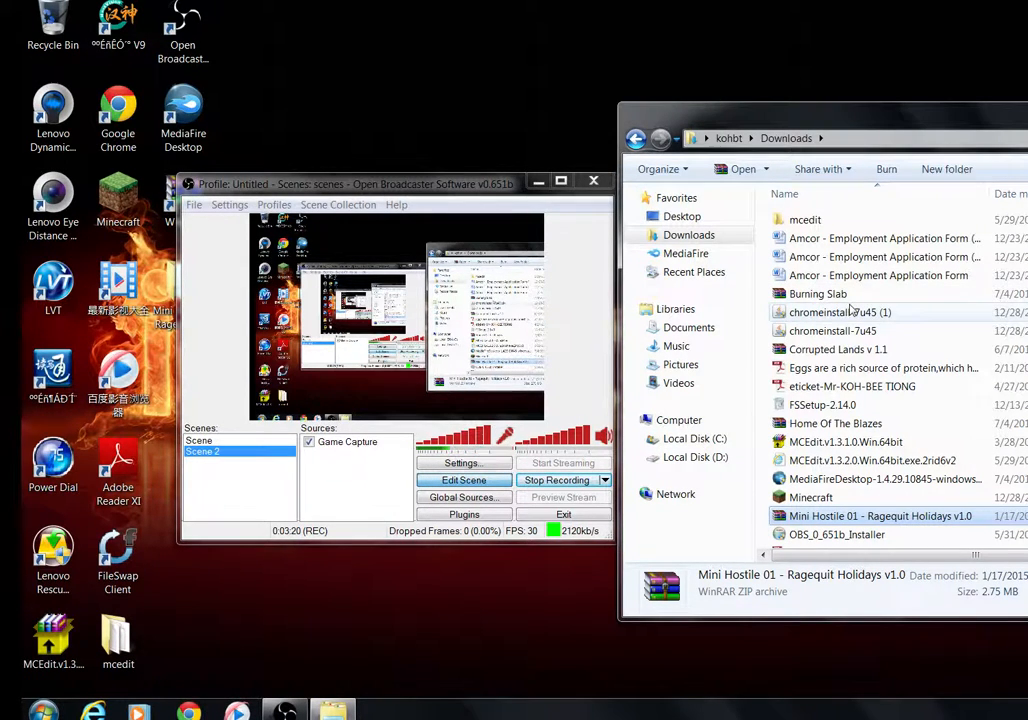
{"action": "mouse_move", "coordinate": [850, 330]}
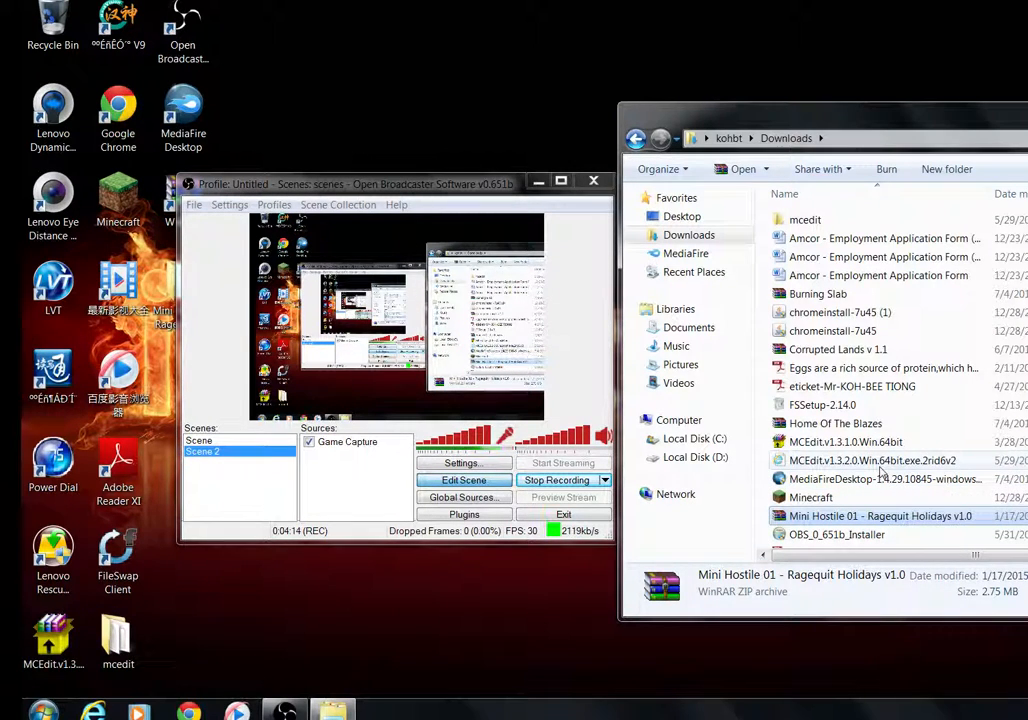
{"action": "mouse_move", "coordinate": [880, 480]}
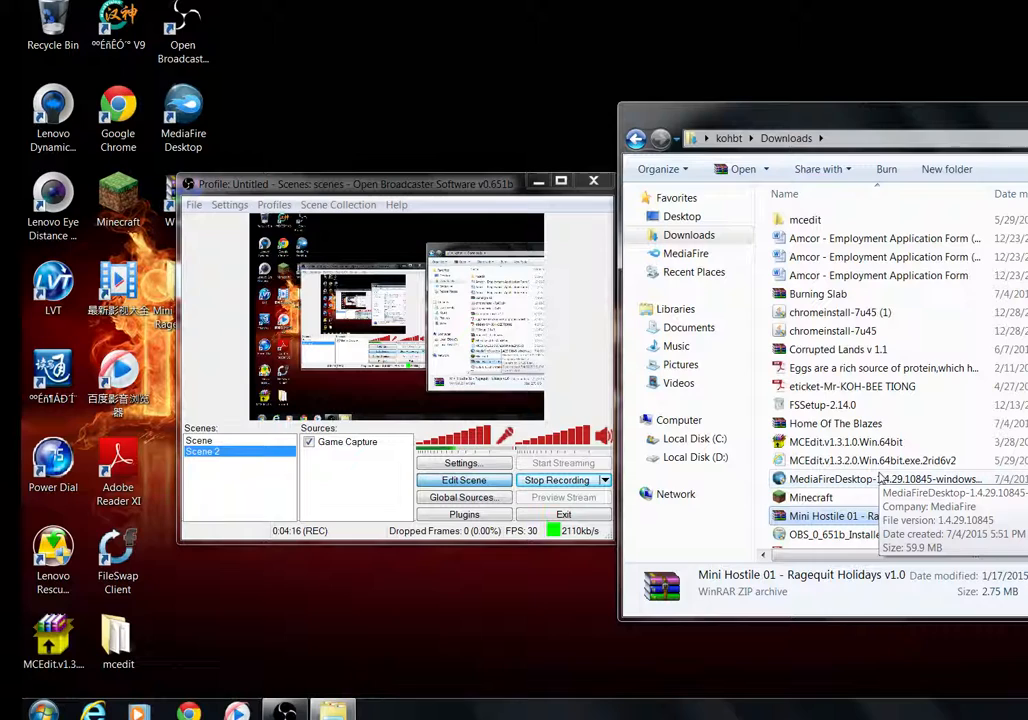